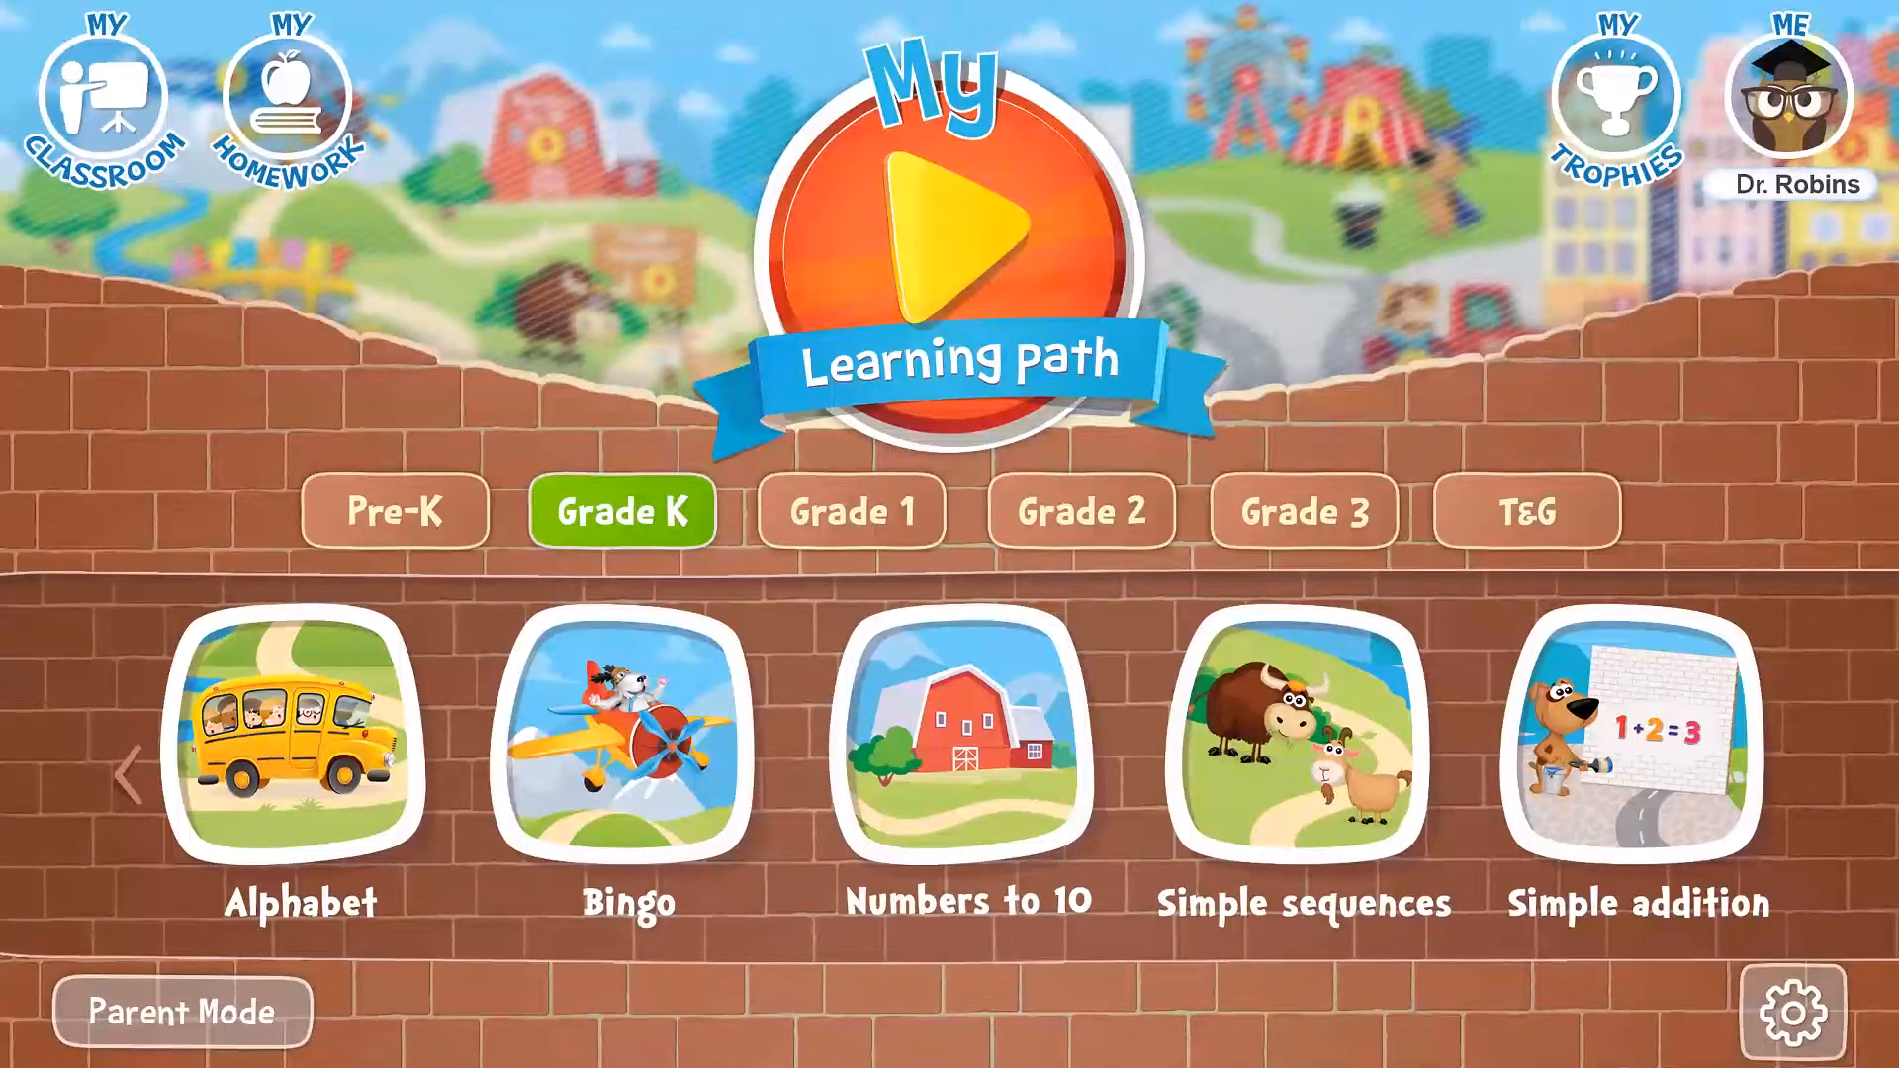
Open My Classroom and expand the Grade 2 Math lesson's details.
left_click(103, 97)
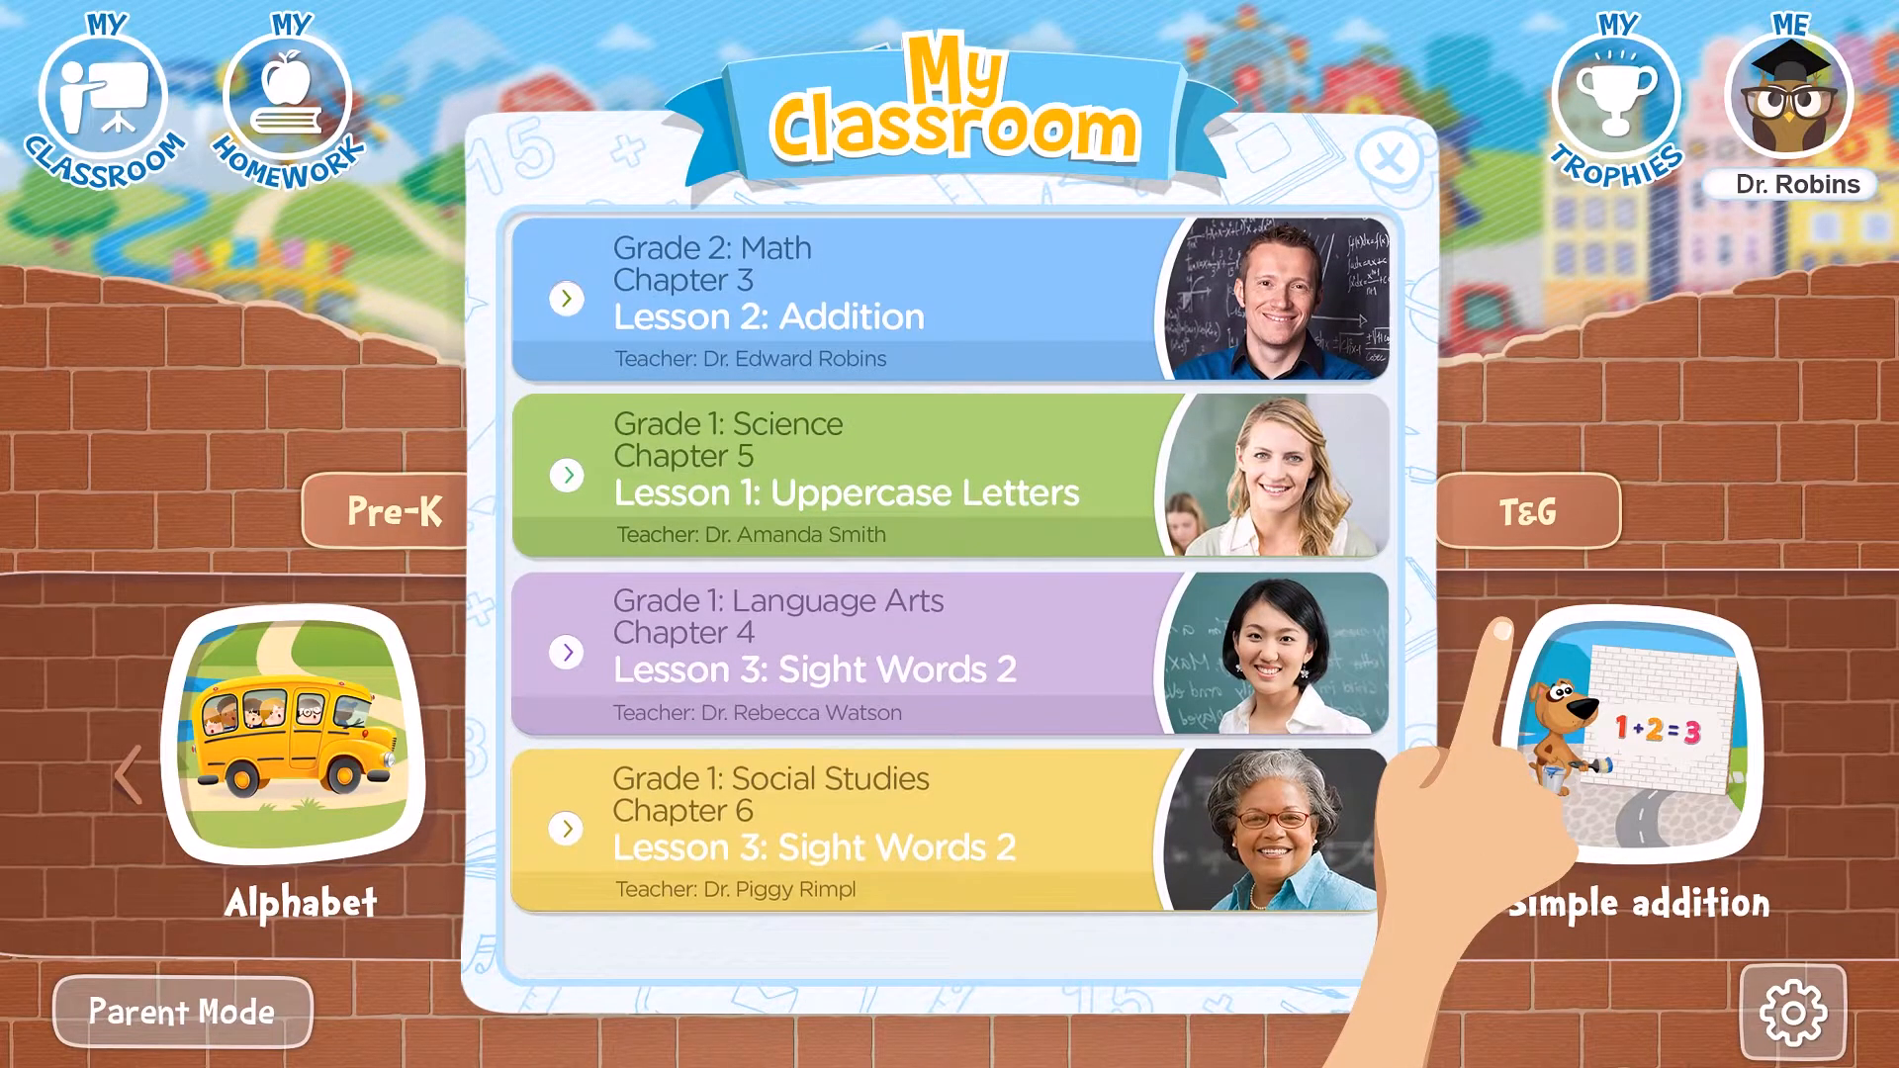
left_click(565, 298)
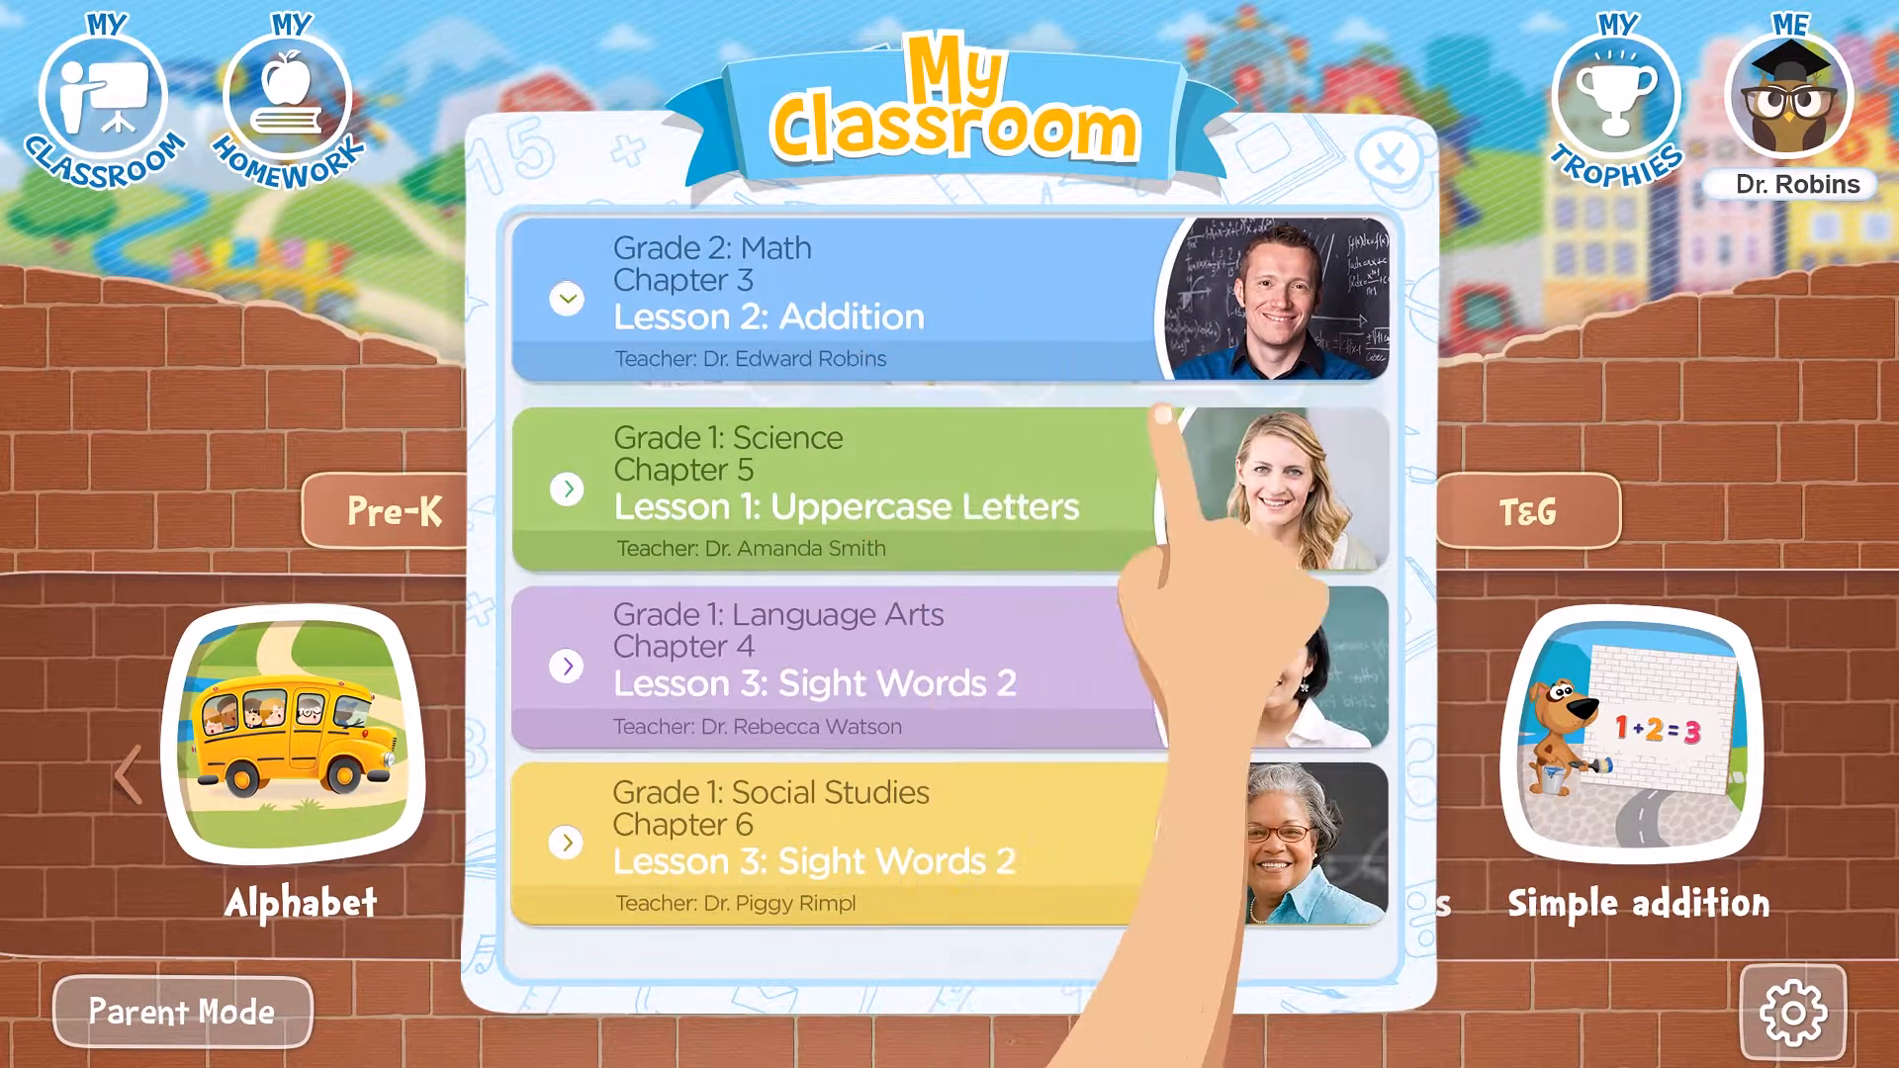
Start the Grade 2 Math lesson to load the Baseball Math comparing-numbers worksheet.
left_click(566, 298)
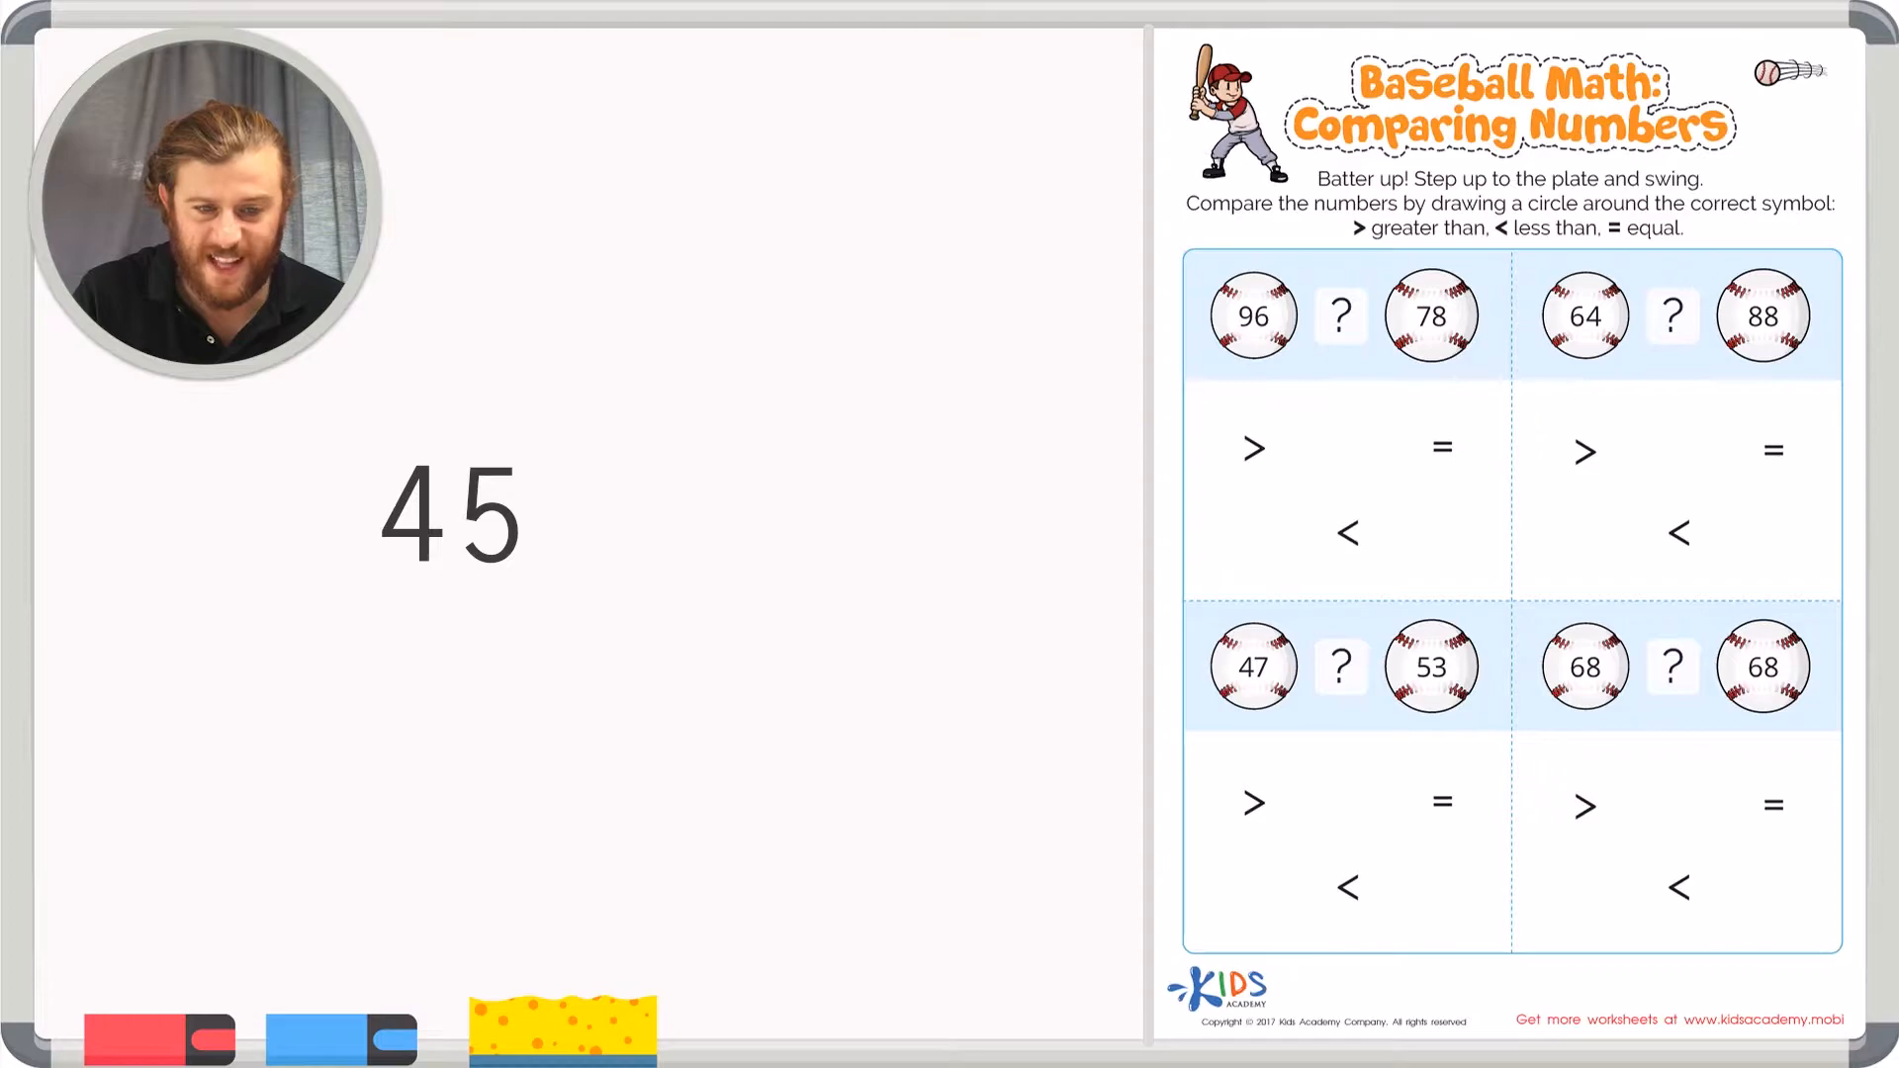
type("72")
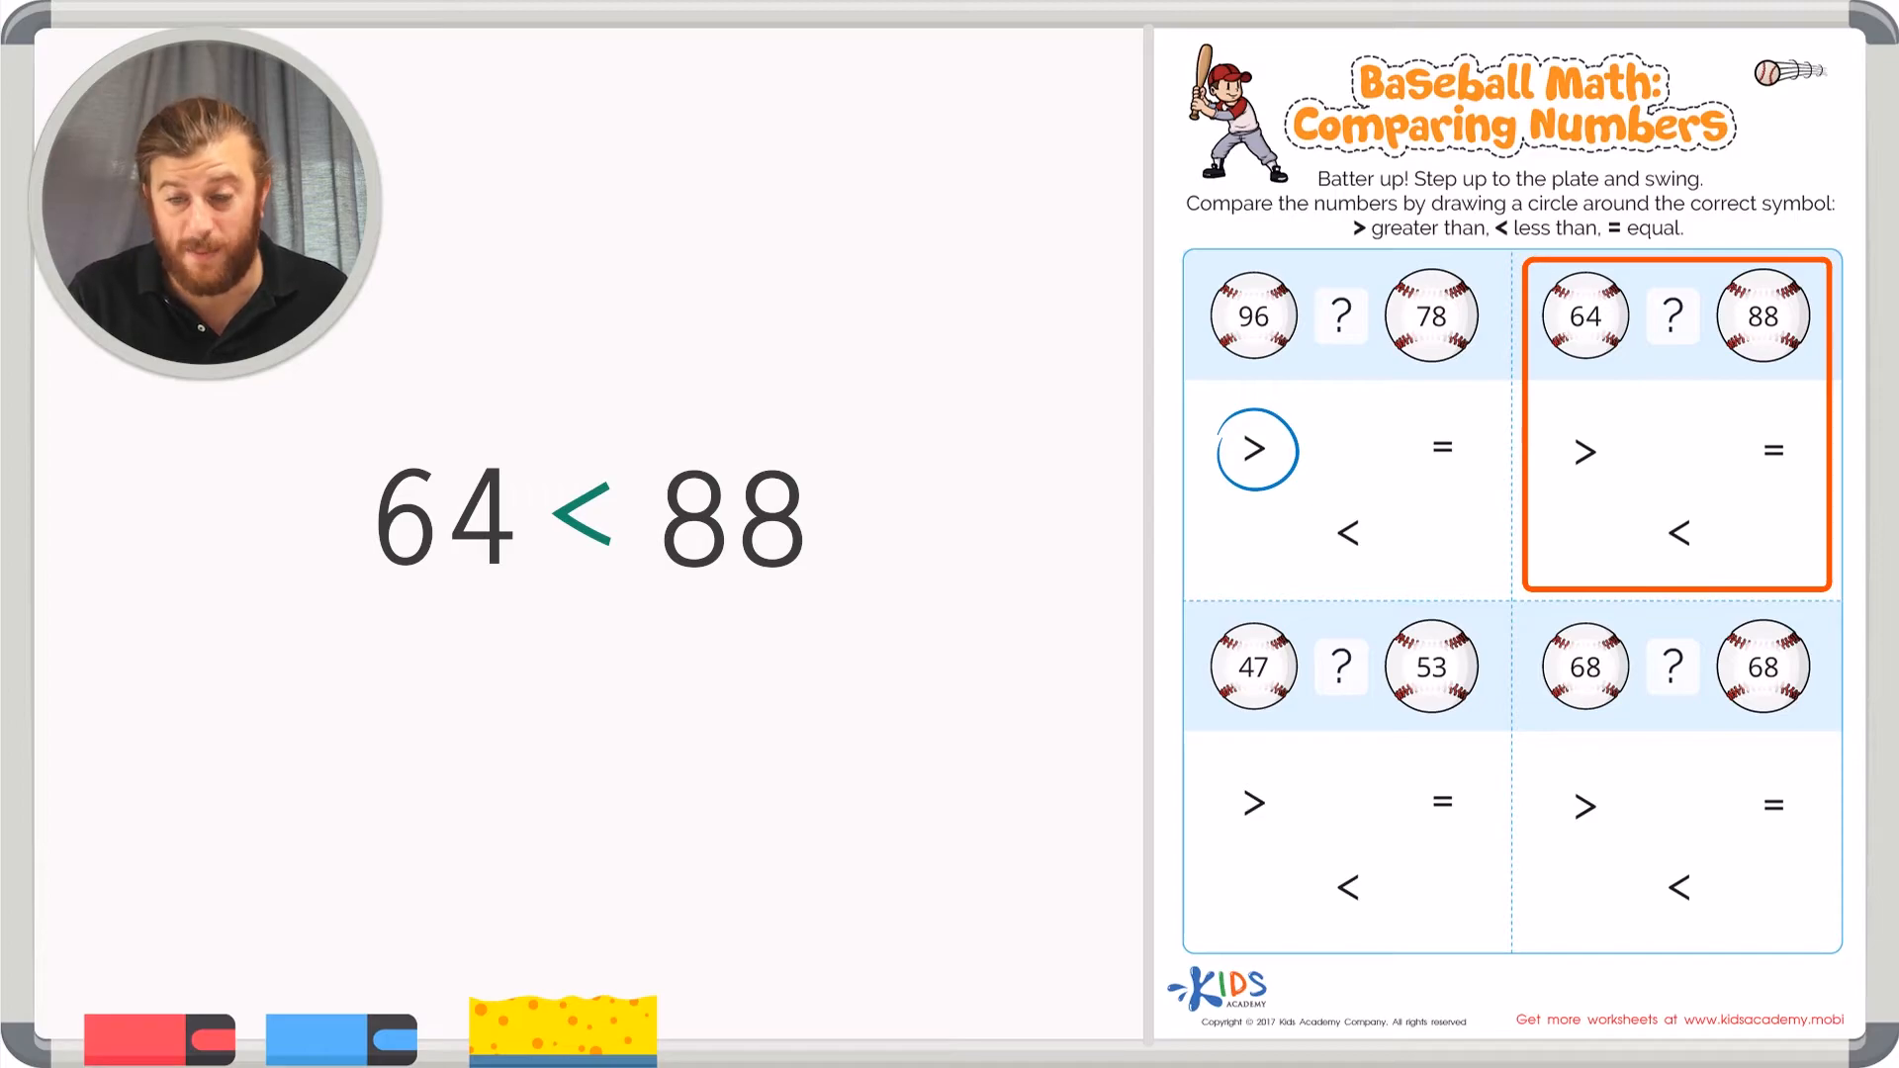
Circle the less-than symbol for the 64 ? 88 problem.
left_click(1678, 534)
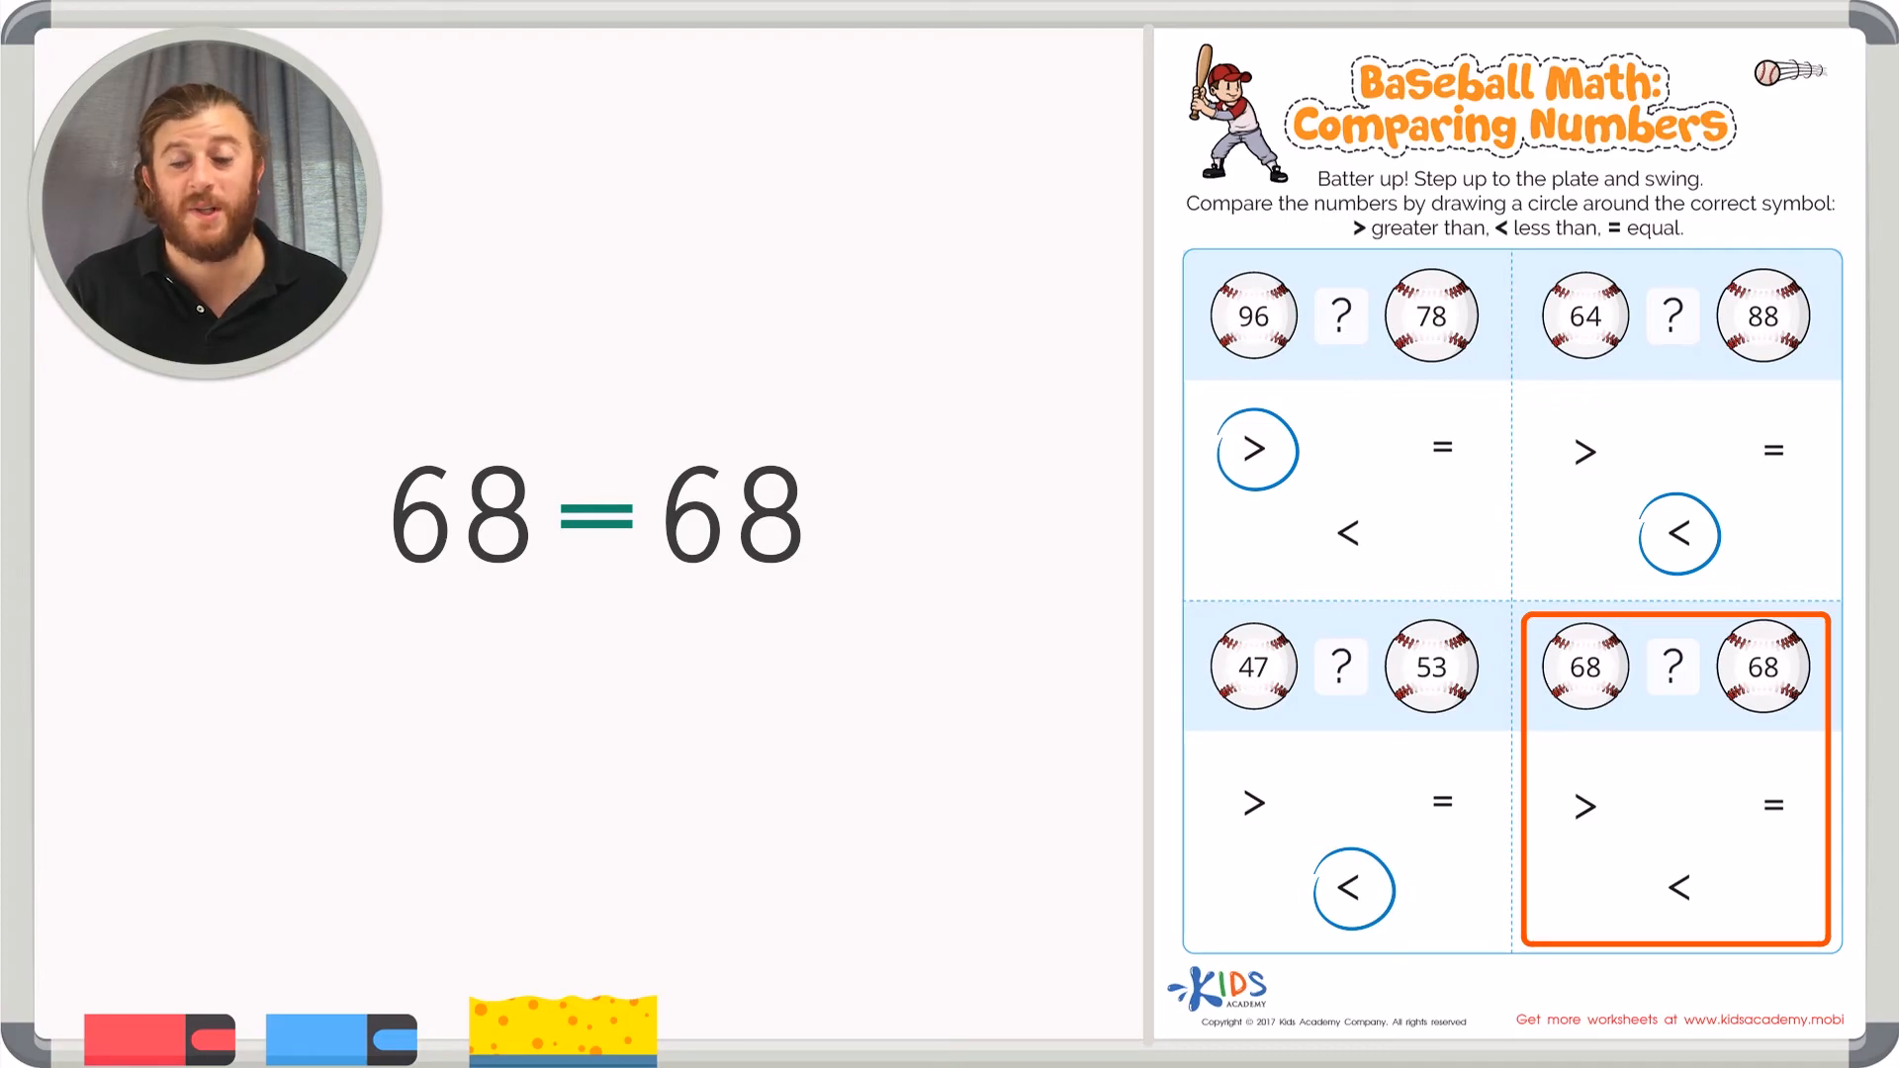
Circle the equal symbol for the 68 ? 68 problem.
left_click(1775, 808)
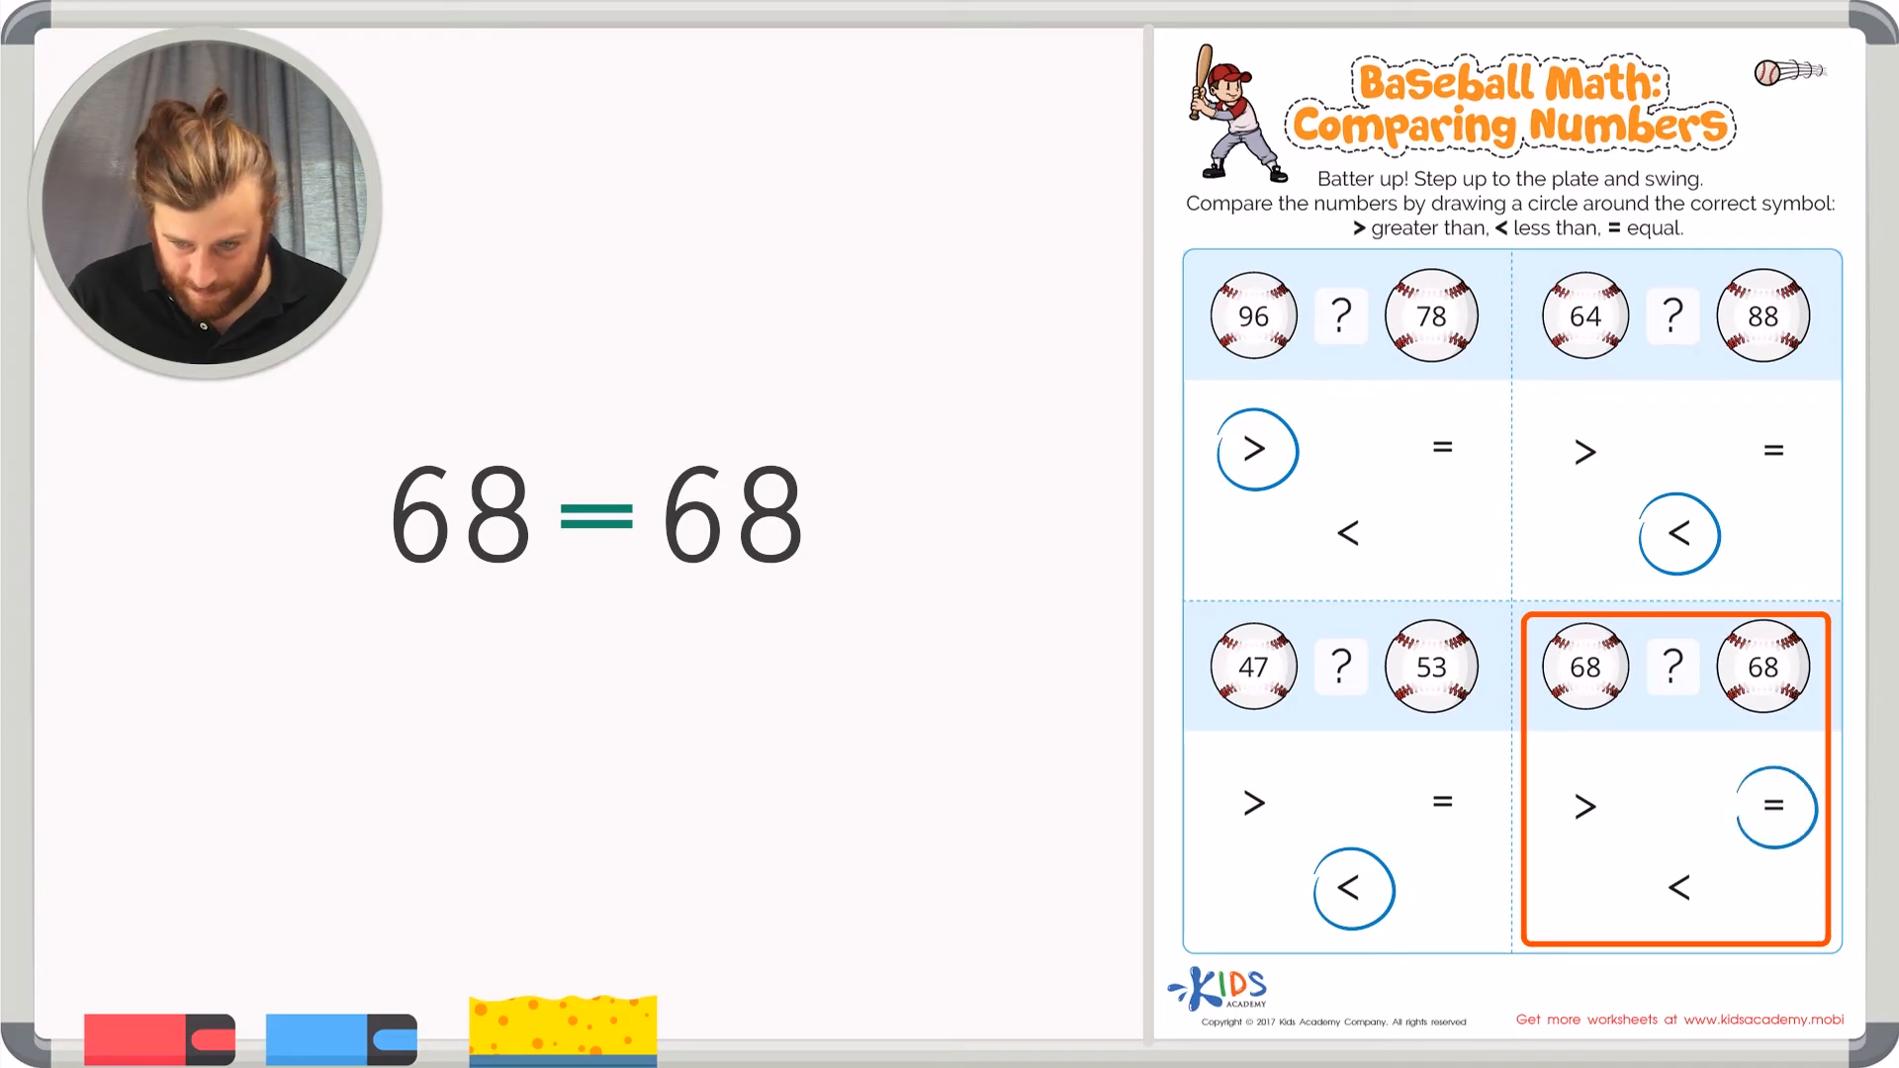